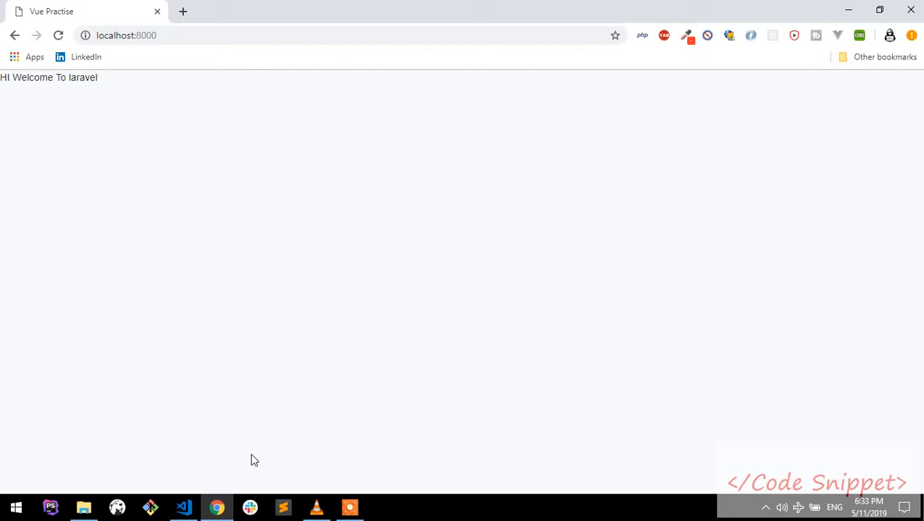
Step: Add <div id="app"> with the component tags to welcome.blade.php and reveal resources/js/components in the Explorer
click(182, 506)
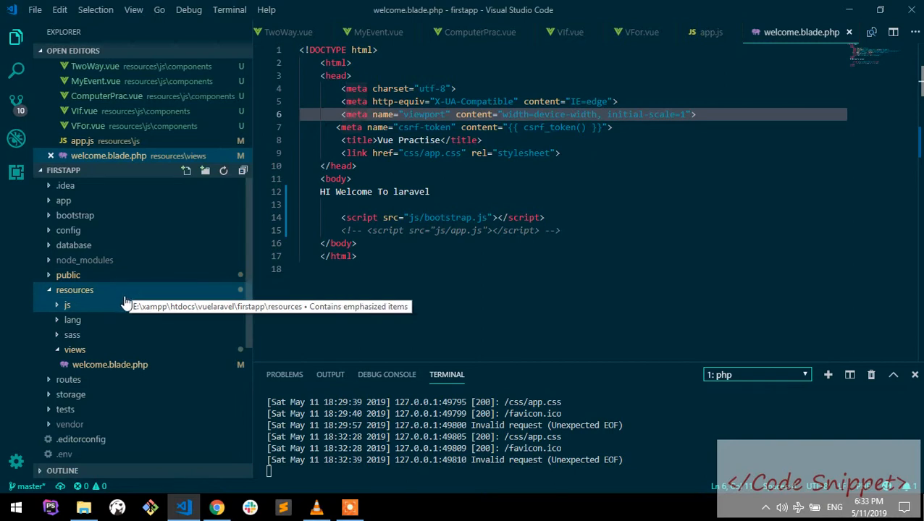
mouse_move(134, 297)
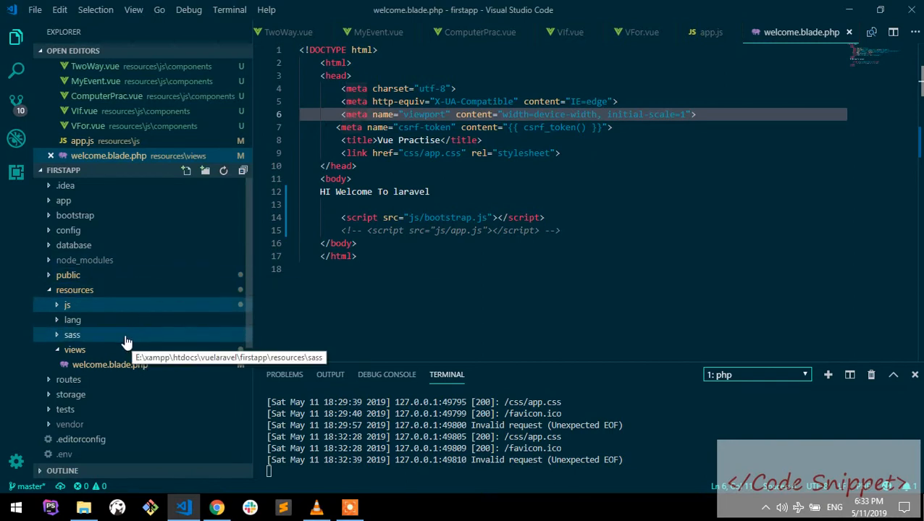
click(76, 290)
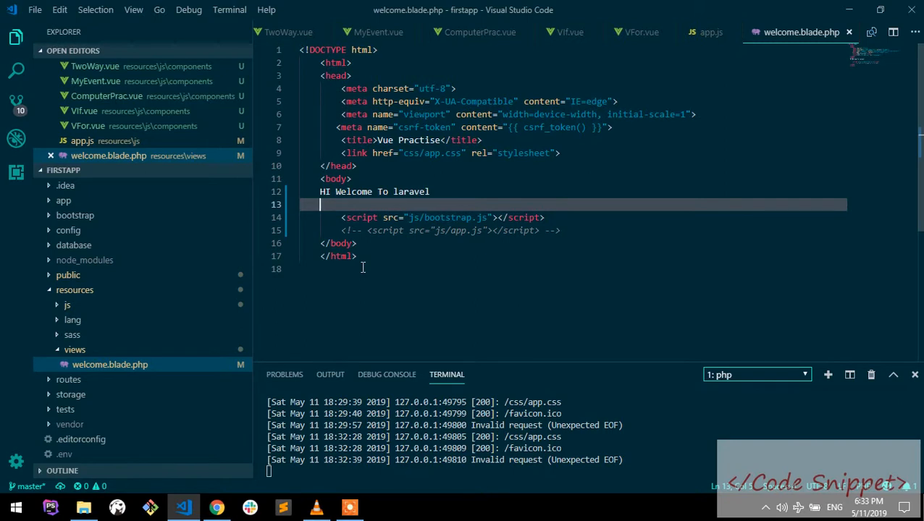
mouse_move(604, 212)
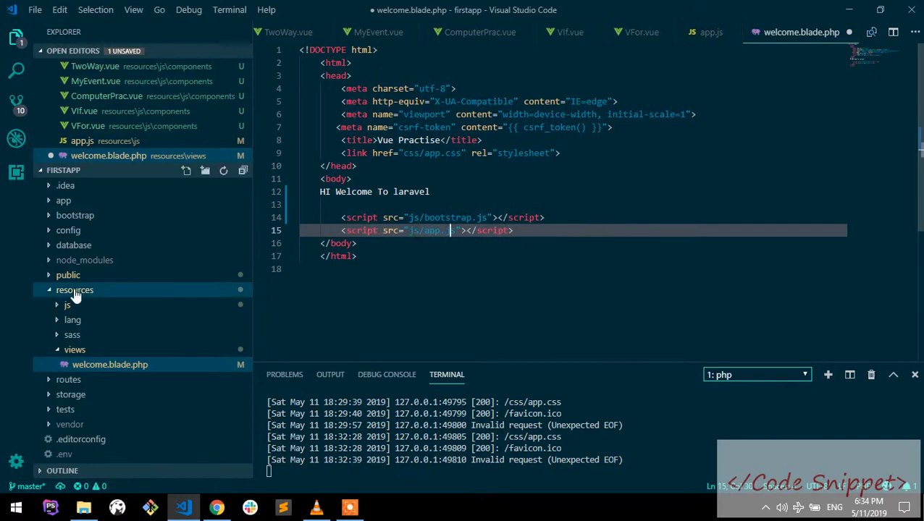
click(68, 304)
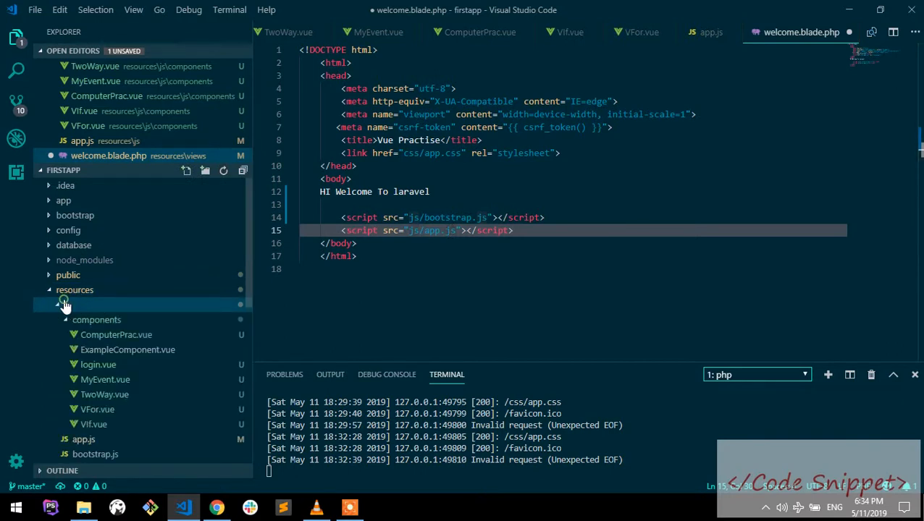
click(67, 304)
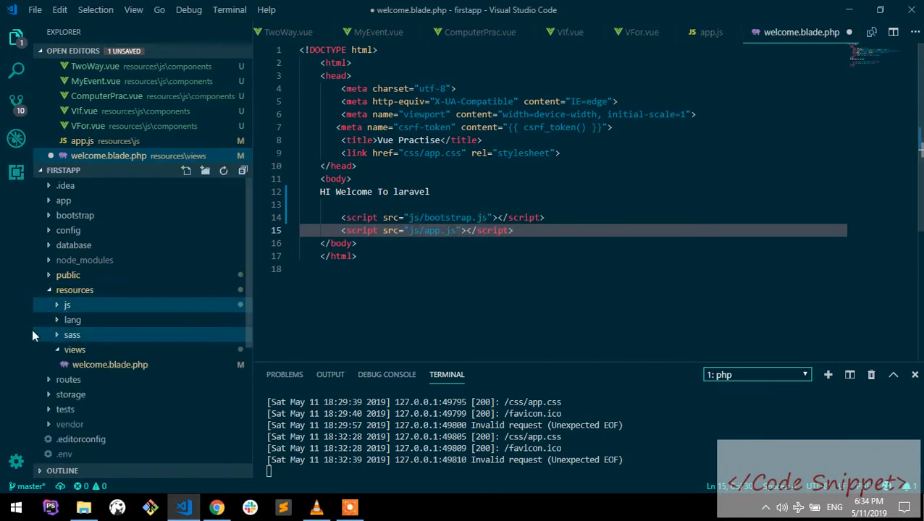
click(75, 289)
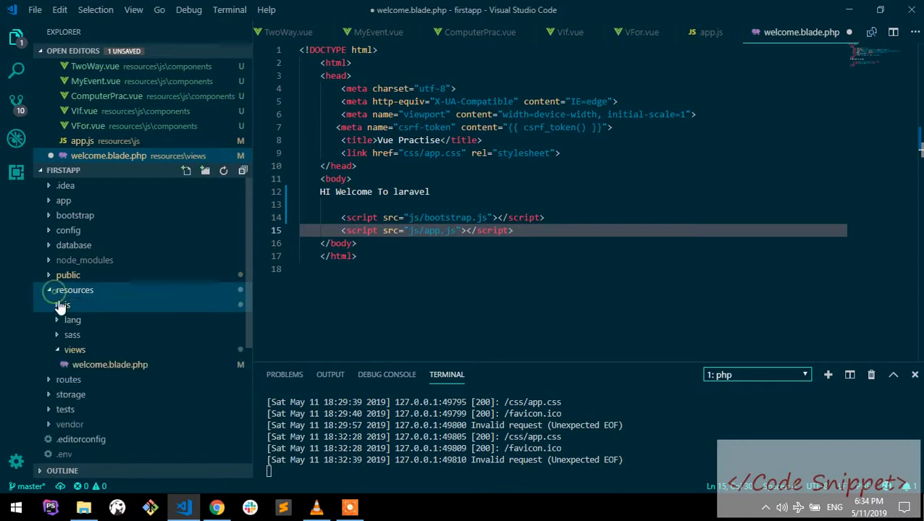
click(63, 304)
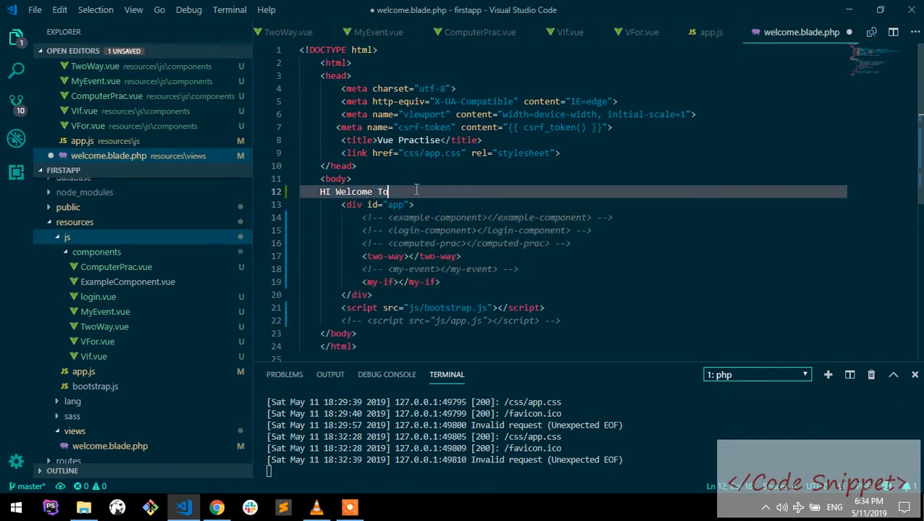
Step: Comment out all component tags in the app div and re-enable the js/app.js script include
key(ctrl+shift+k)
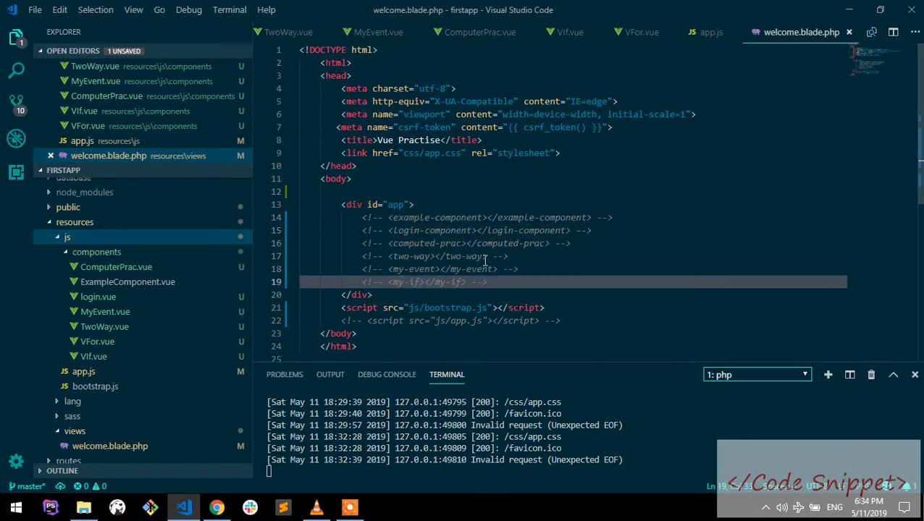
click(478, 281)
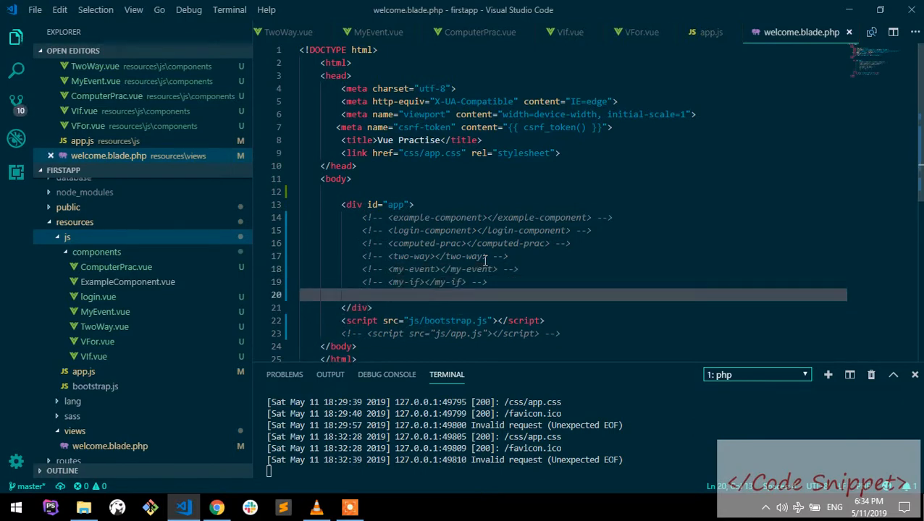
click(488, 230)
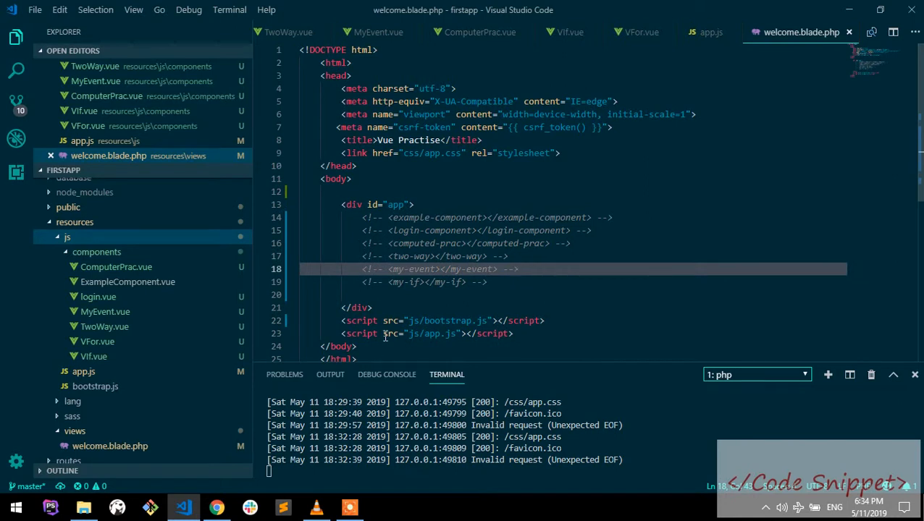
click(377, 204)
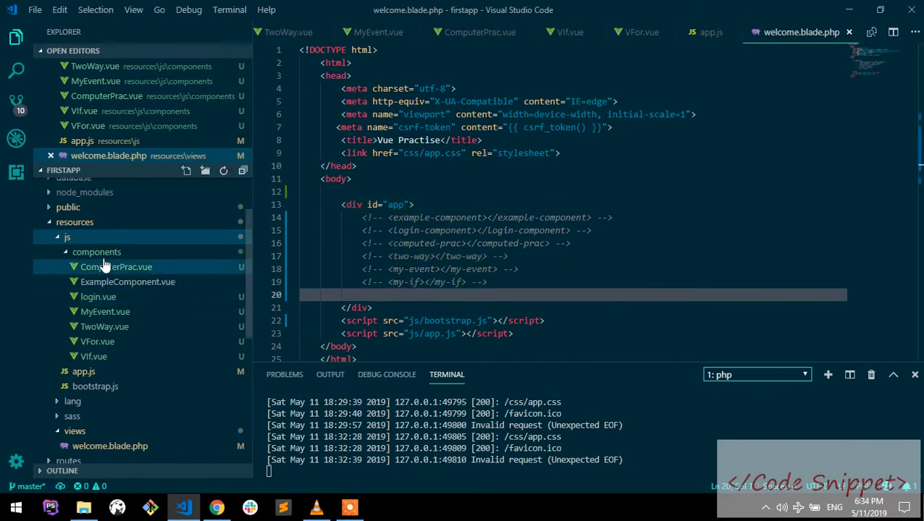
Step: Create a new file HelloWorld.vue inside resources/js/components
right_click(96, 252)
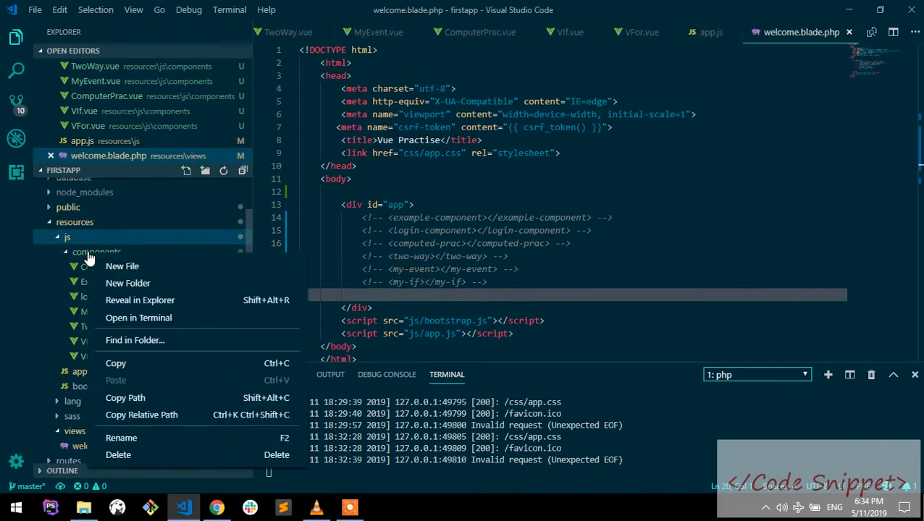
click(96, 252)
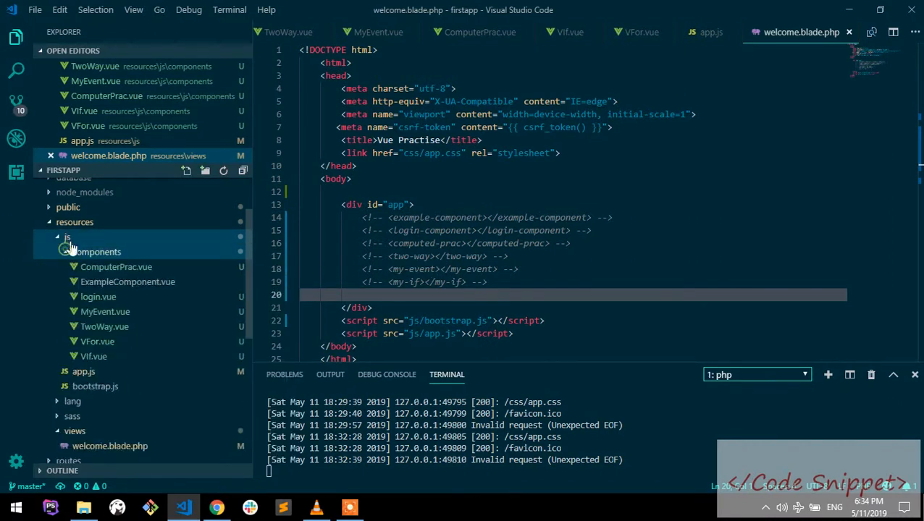
right_click(97, 252)
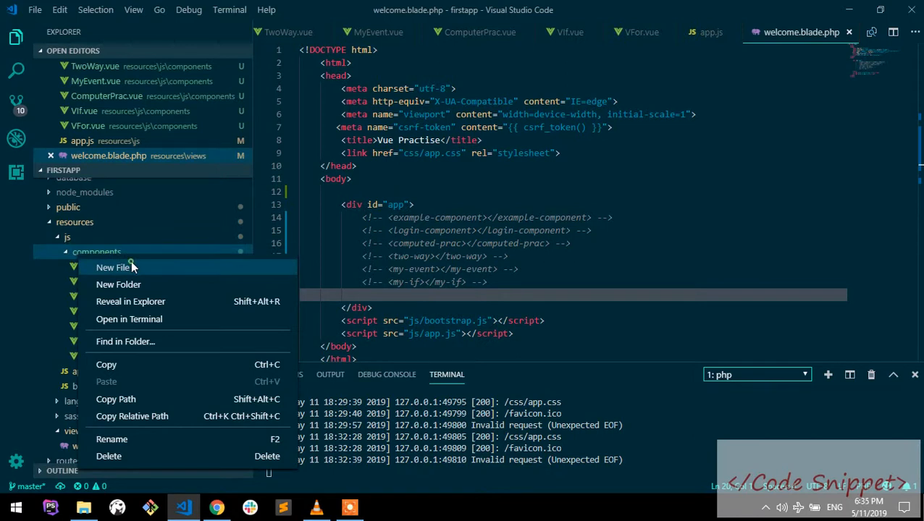
click(113, 267)
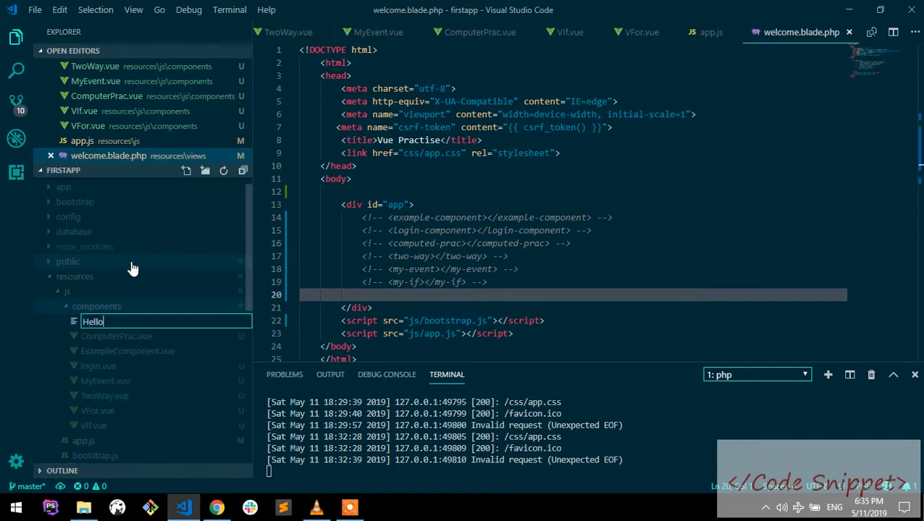
text(World.vue)
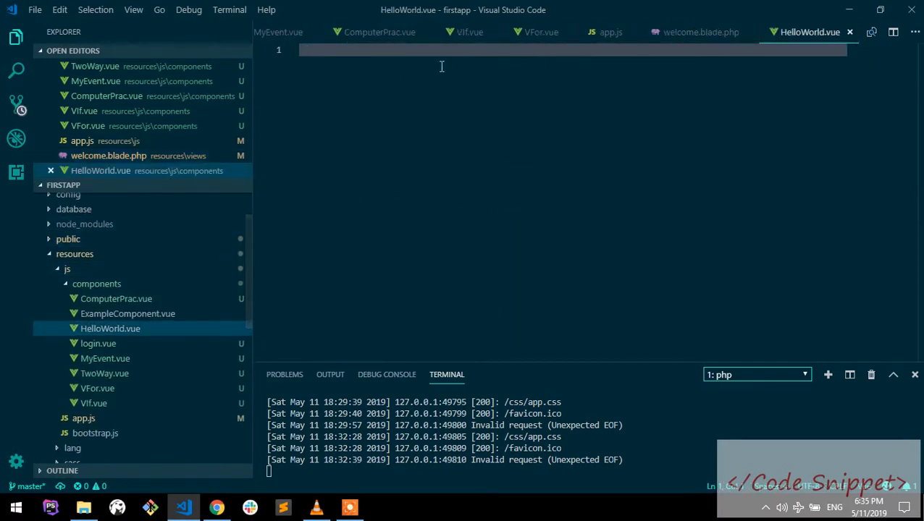
Step: Insert the base Vue single-file template via the vbase snippet
text(vbas)
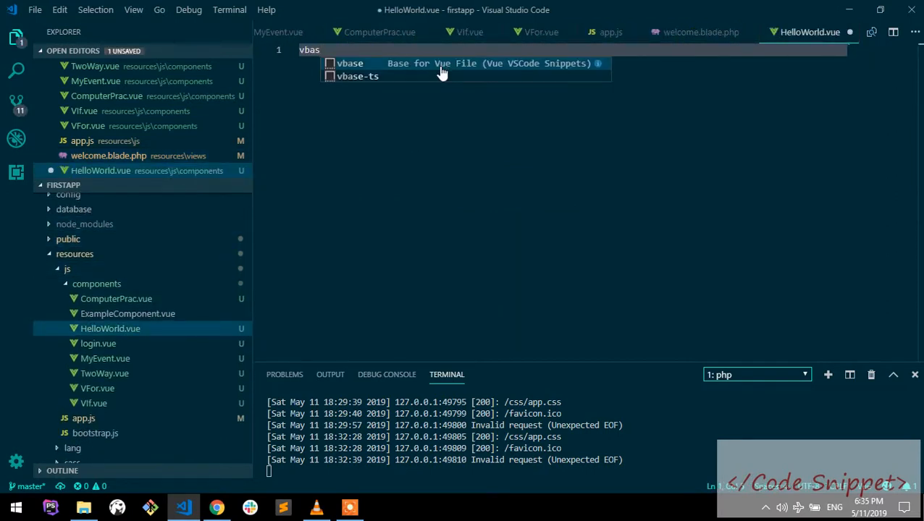
click(351, 63)
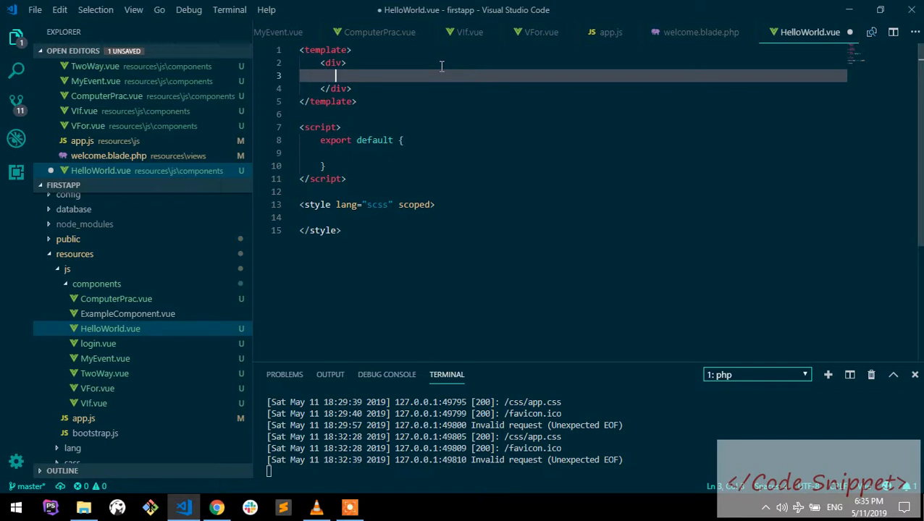
Step: Add <h1 class="badge badge-primary">Hello World</h1> inside the template div
text(ba)
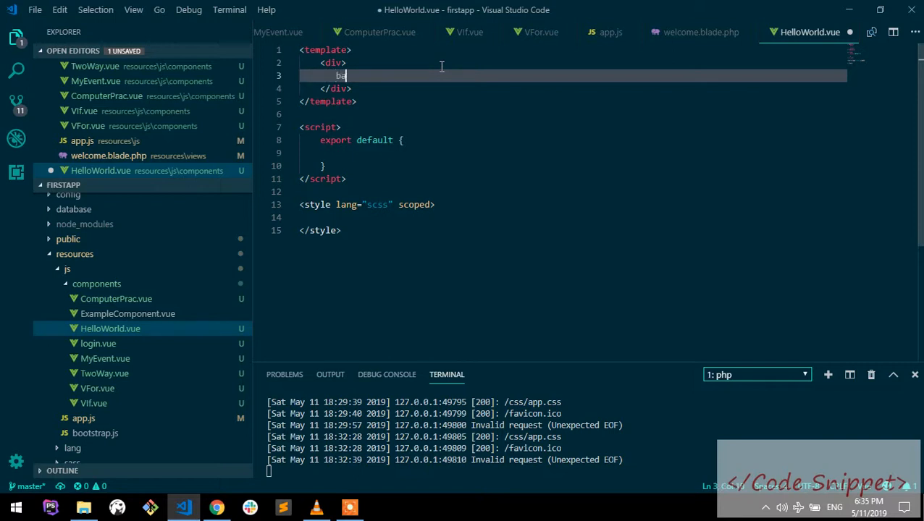
text(dge)
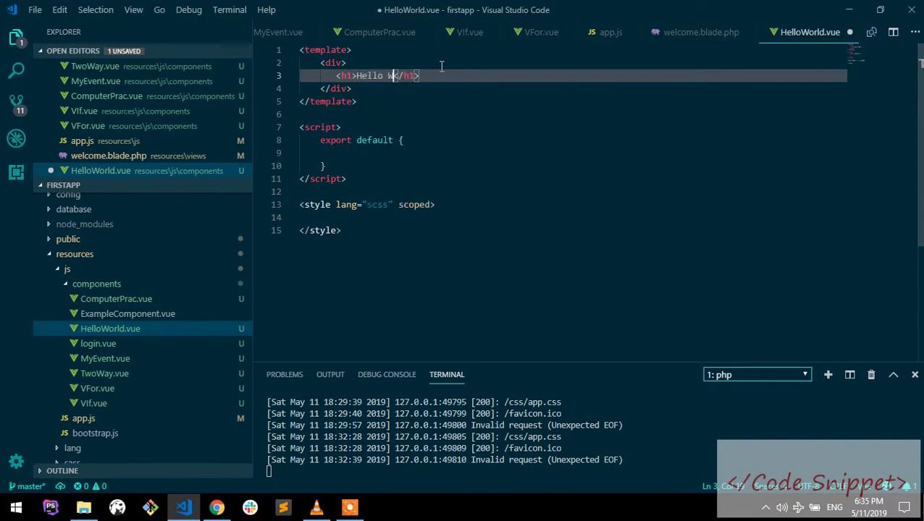
text(orld)
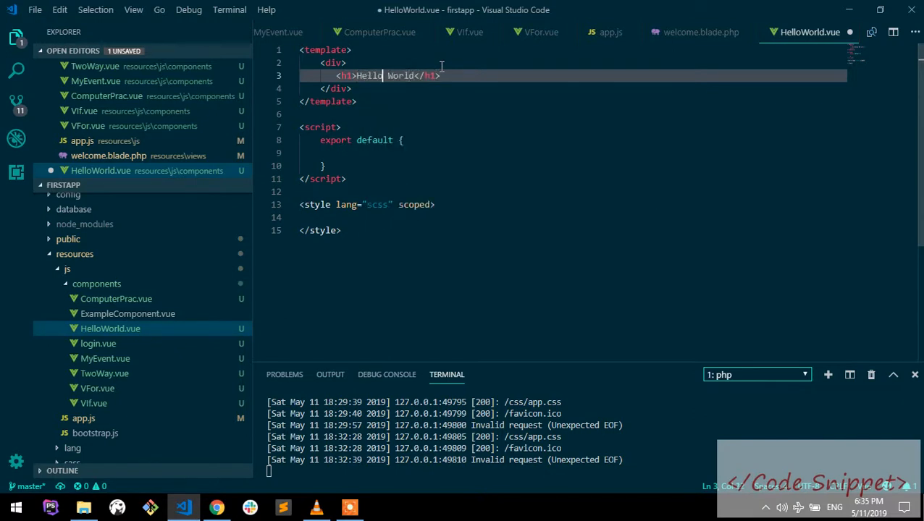
text(class="")
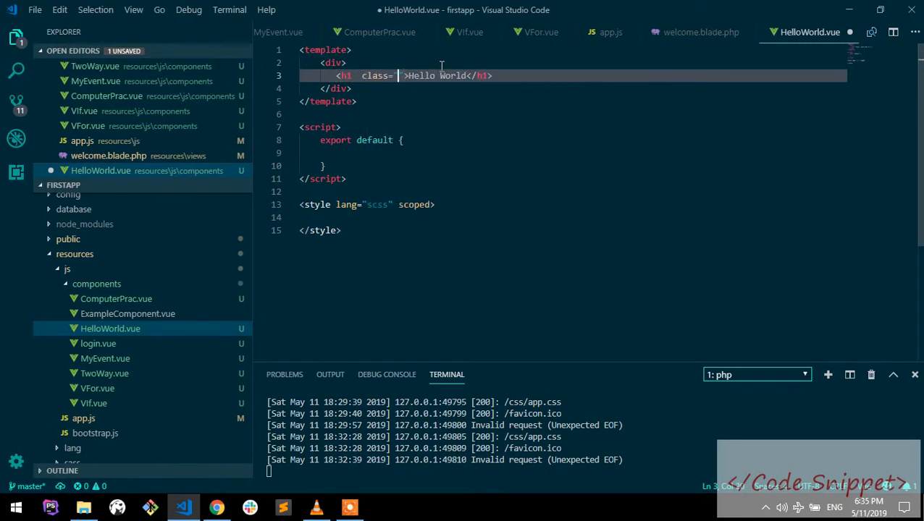
text(badge badge)
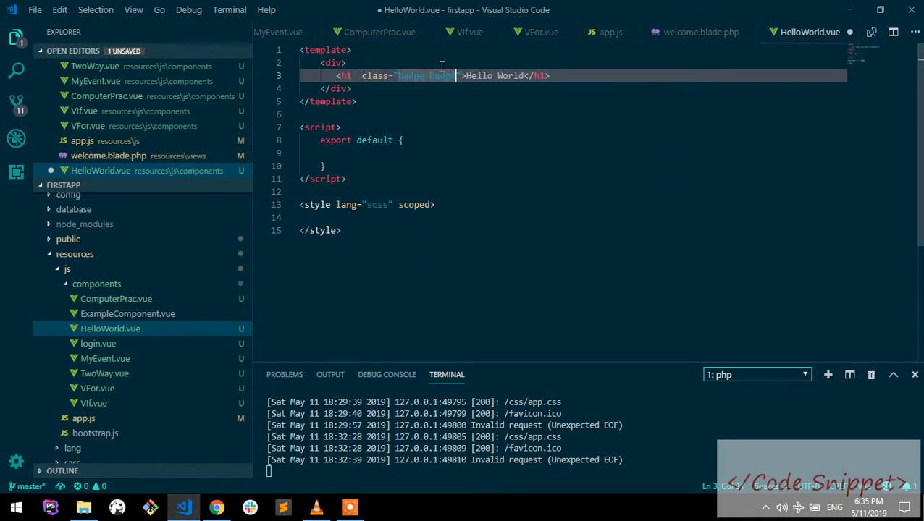
text(-primary)
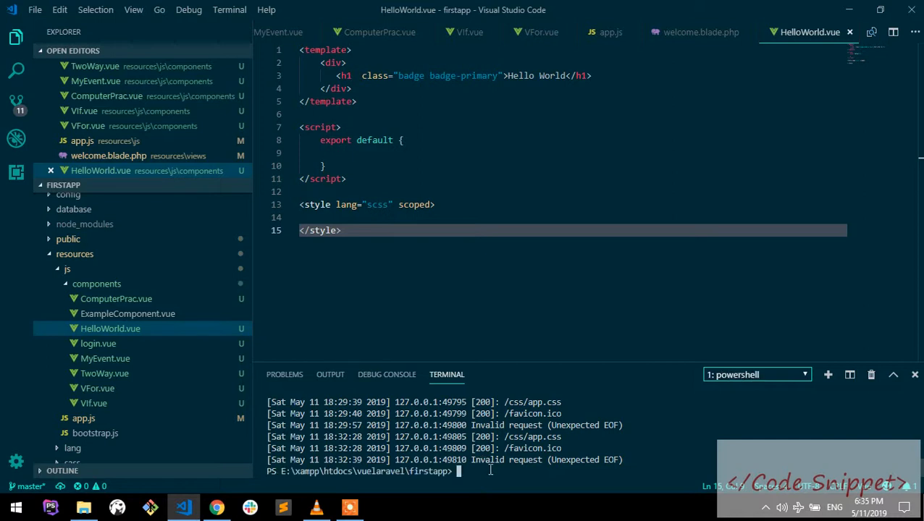
Step: Run php artisan serve, then npm run watch in a second terminal session
text(php artisan serve)
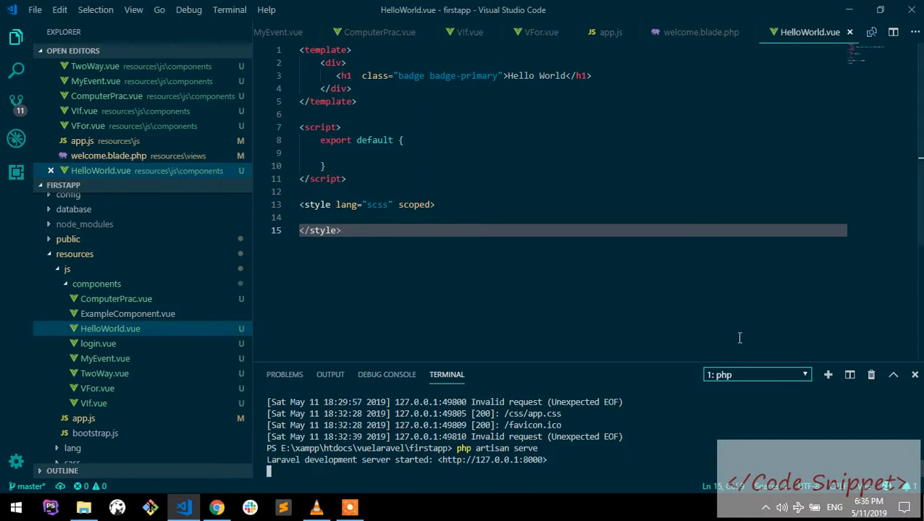
click(756, 374)
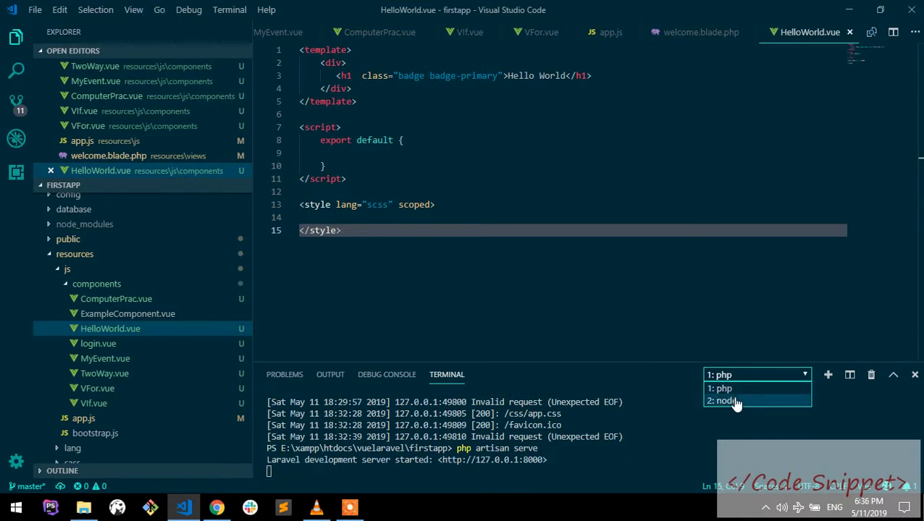
click(724, 400)
text(php)
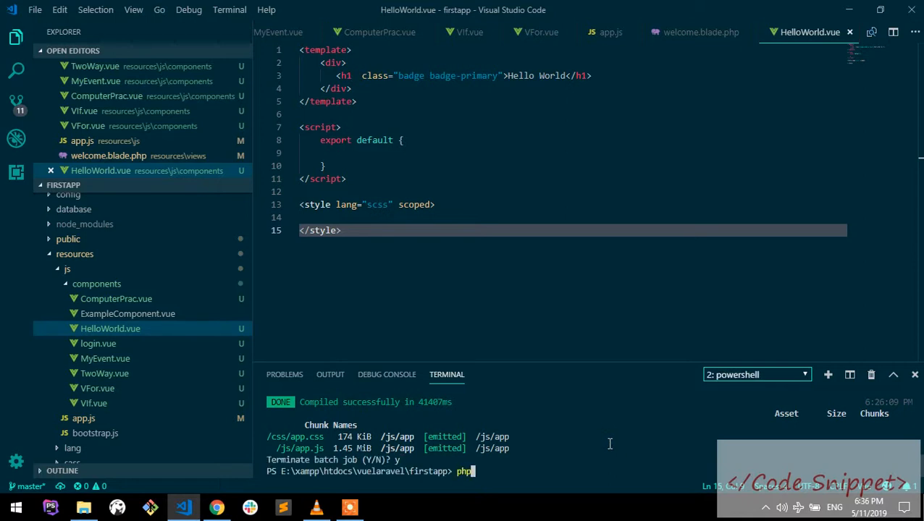
text(npm rn)
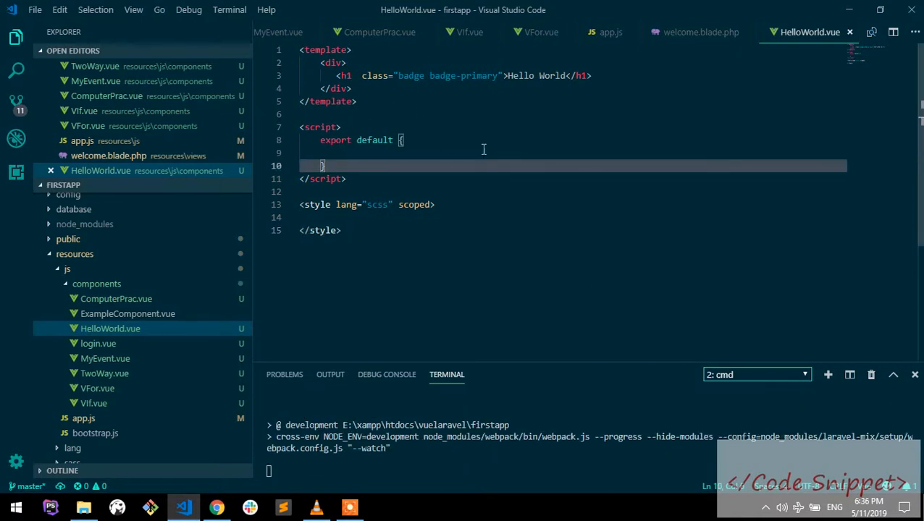
mouse_move(480, 174)
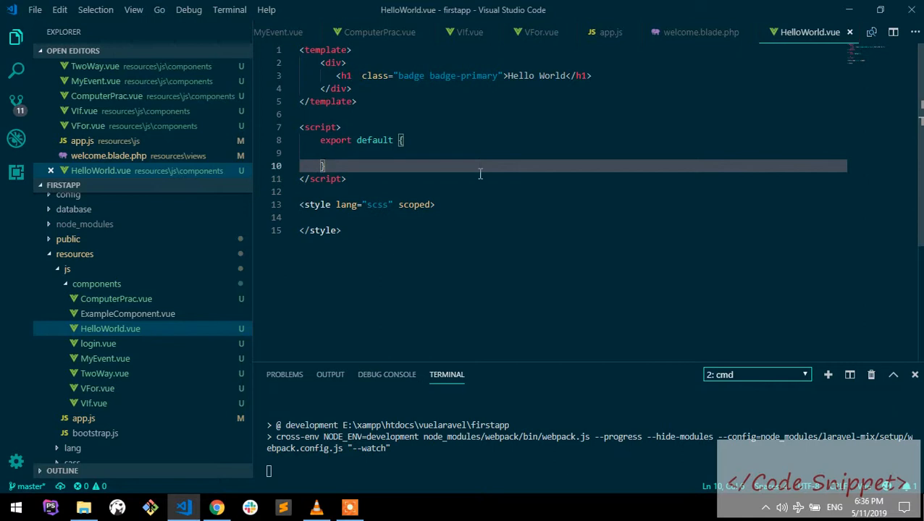
mouse_move(554, 287)
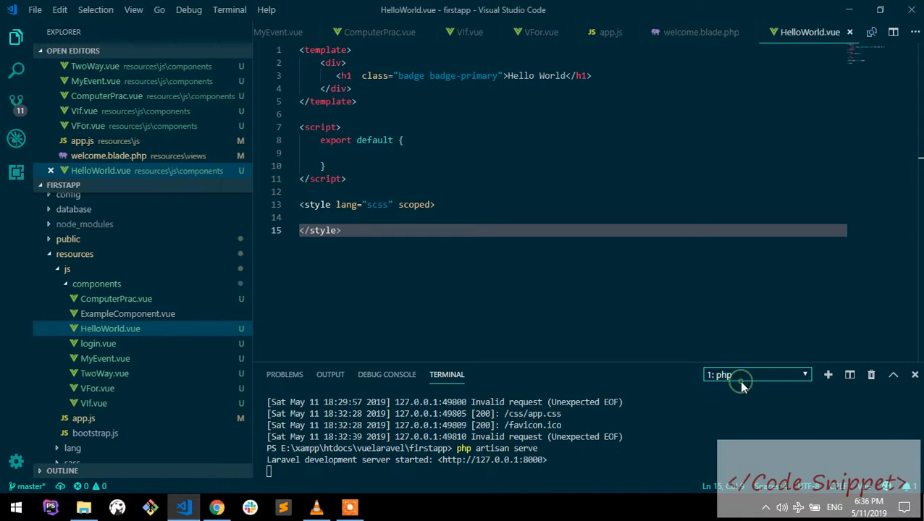
mouse_move(491, 461)
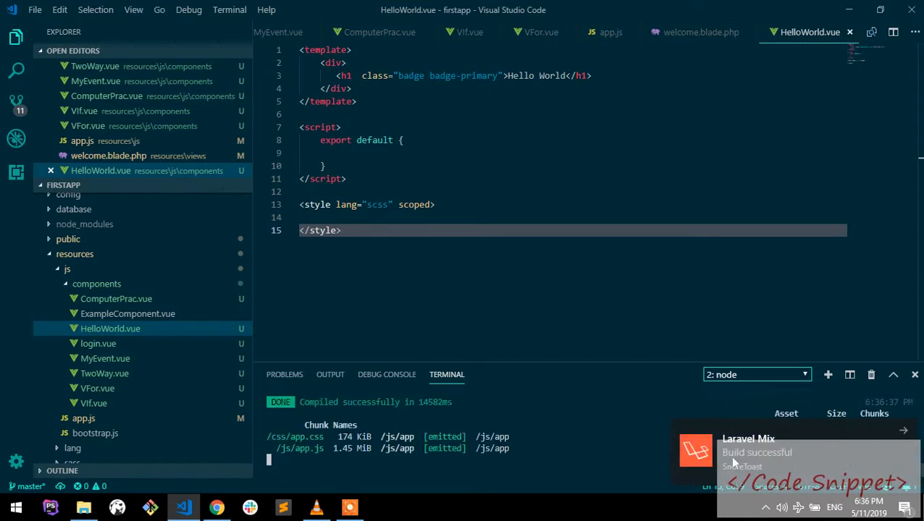
mouse_move(808, 454)
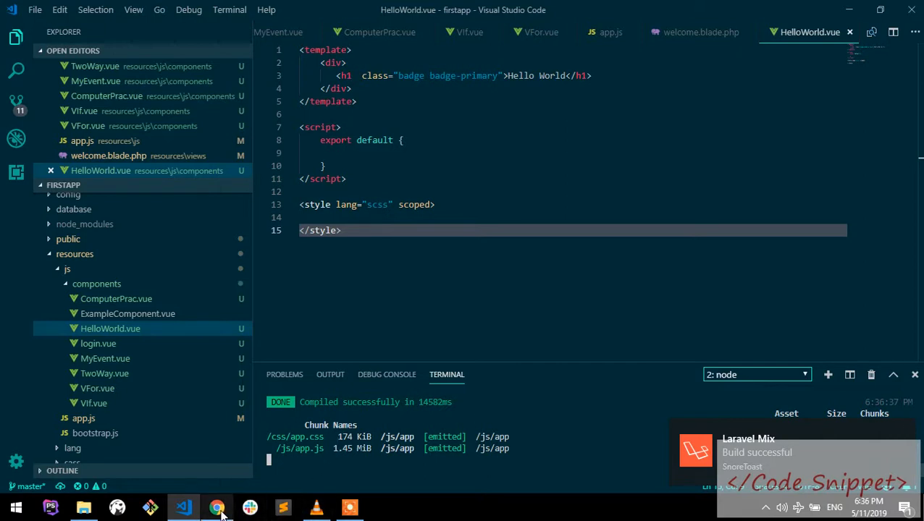
Step: Reload the localhost:8000 Vue Practise page in Chrome, still blank
click(217, 507)
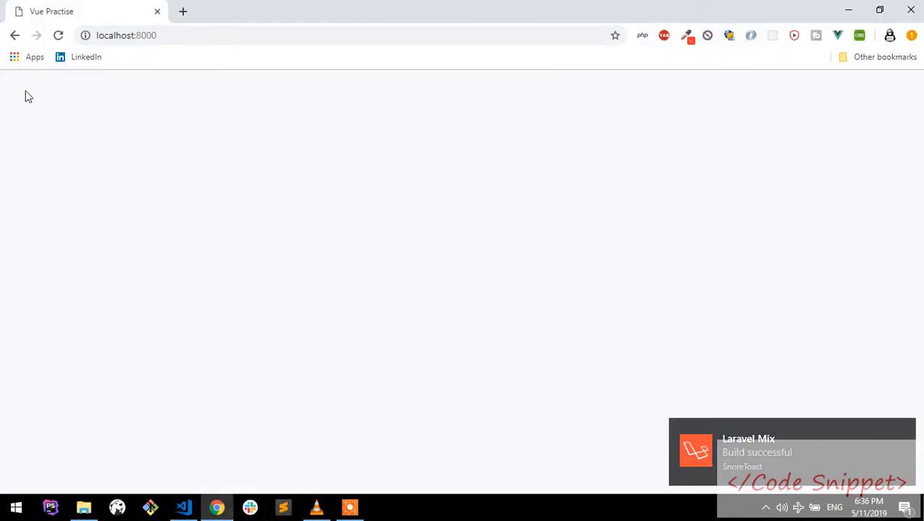
click(184, 507)
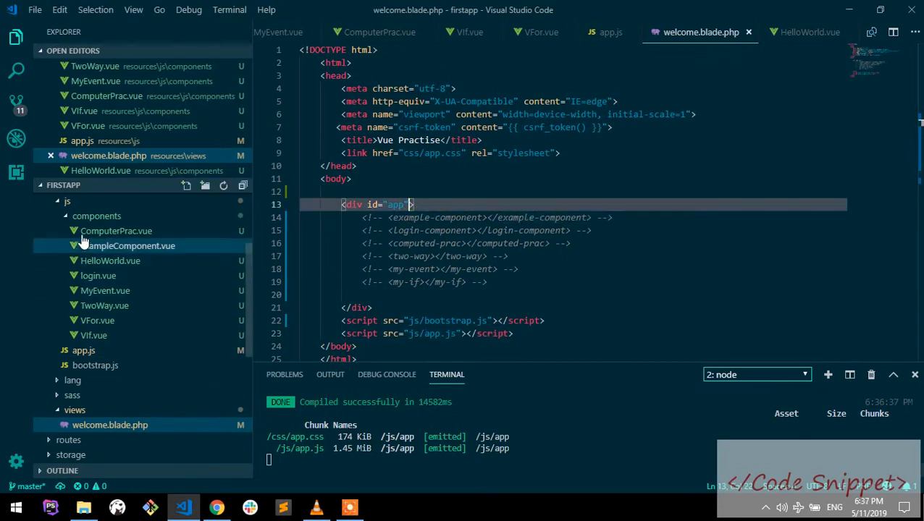
mouse_move(110, 261)
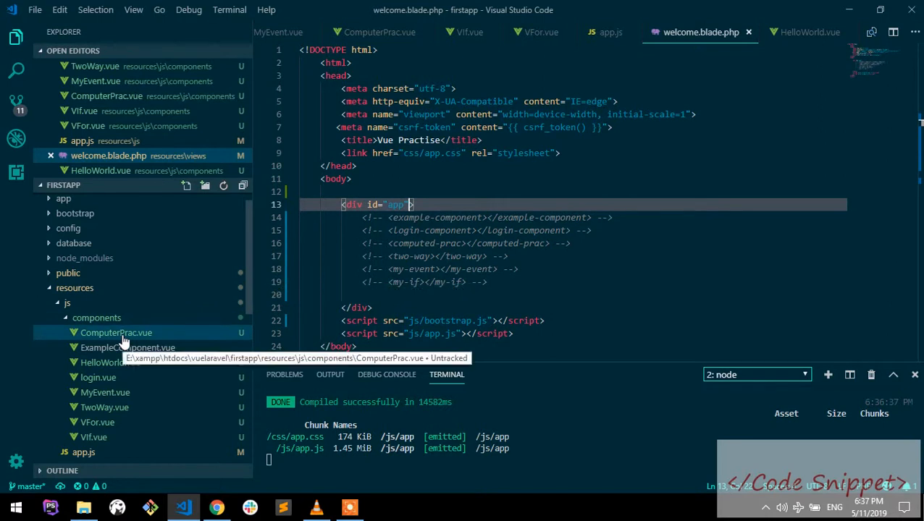
Step: Open HelloWorld.vue, then app.js with the Vue.component registrations
click(110, 362)
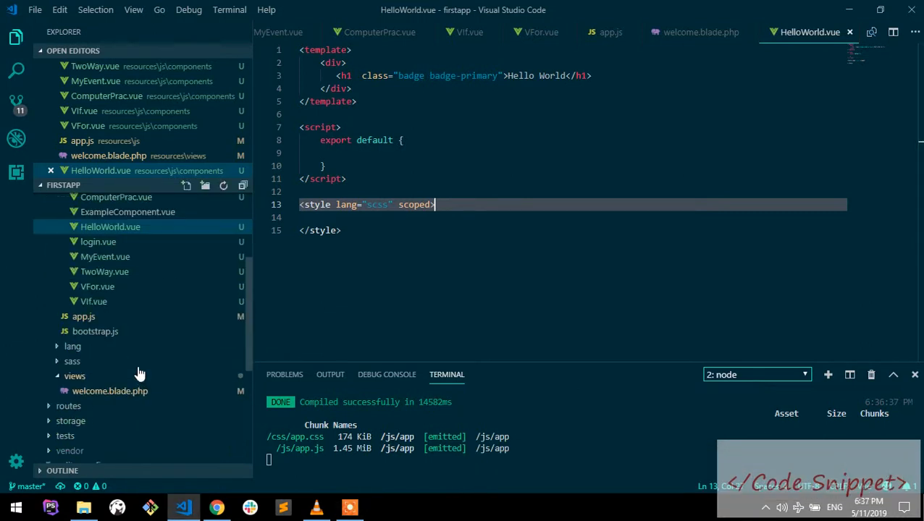
click(611, 32)
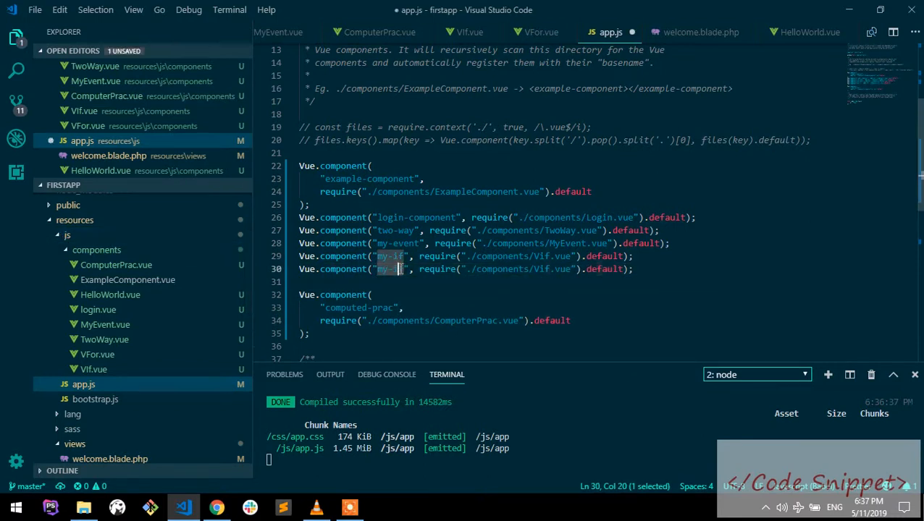
Step: Register 'hello-world' pointing to ./components/HelloWorld.vue in app.js and save
text(hell)
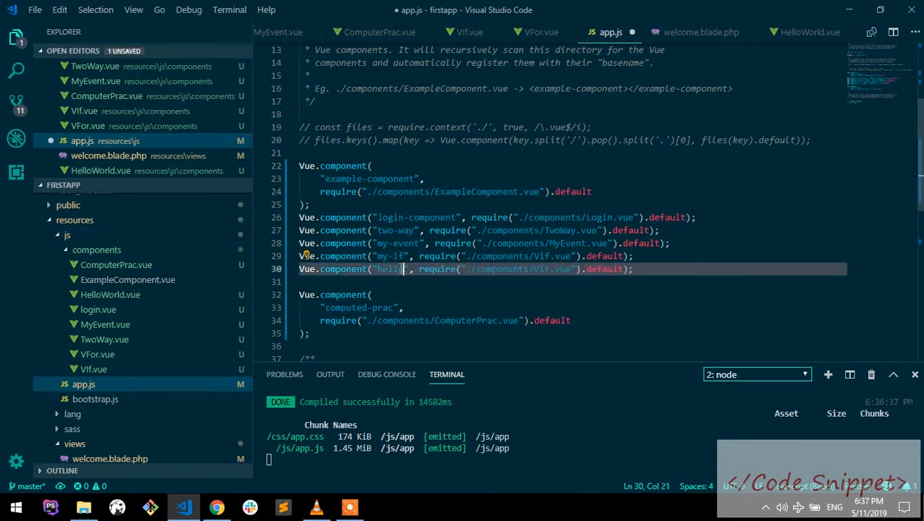
text(o-world)
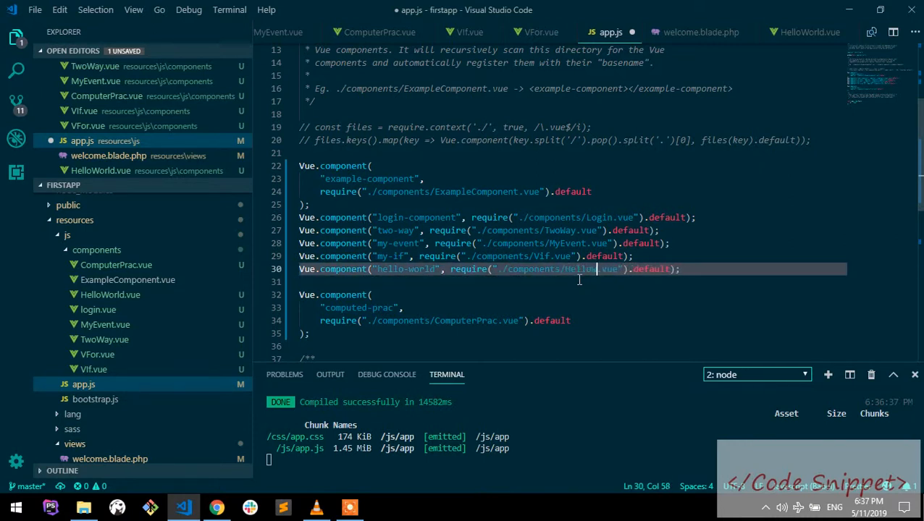
key(ctrl+s)
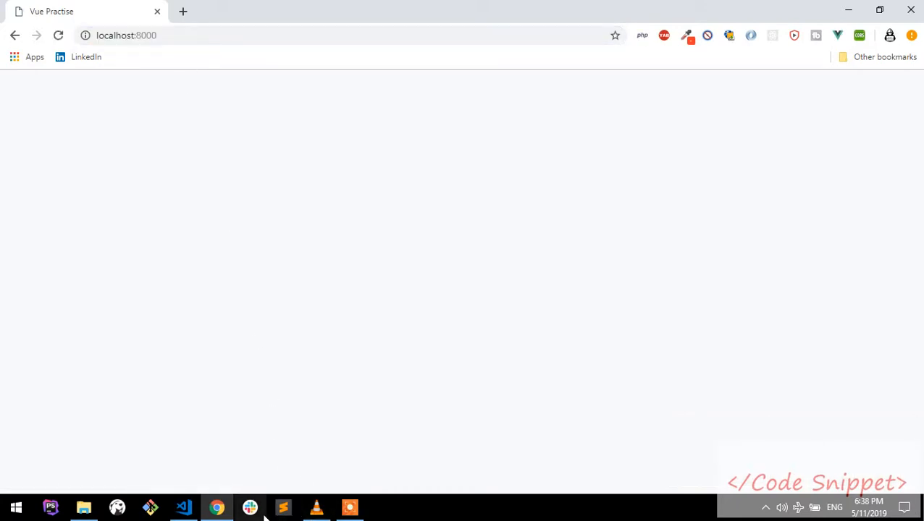
click(183, 507)
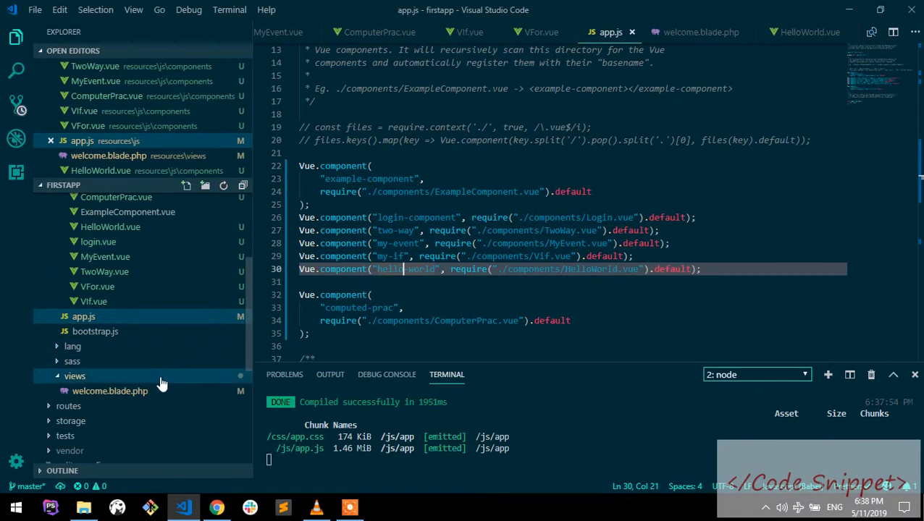
Step: Add <hello-world></hello-world> inside the #app div of welcome.blade.php and check the page in Chrome
click(699, 32)
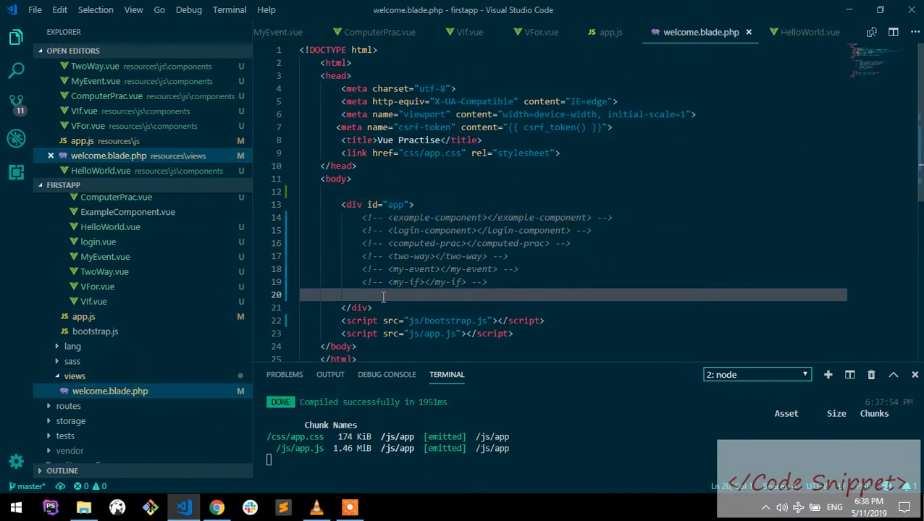
text(<hello-world></hello-world>)
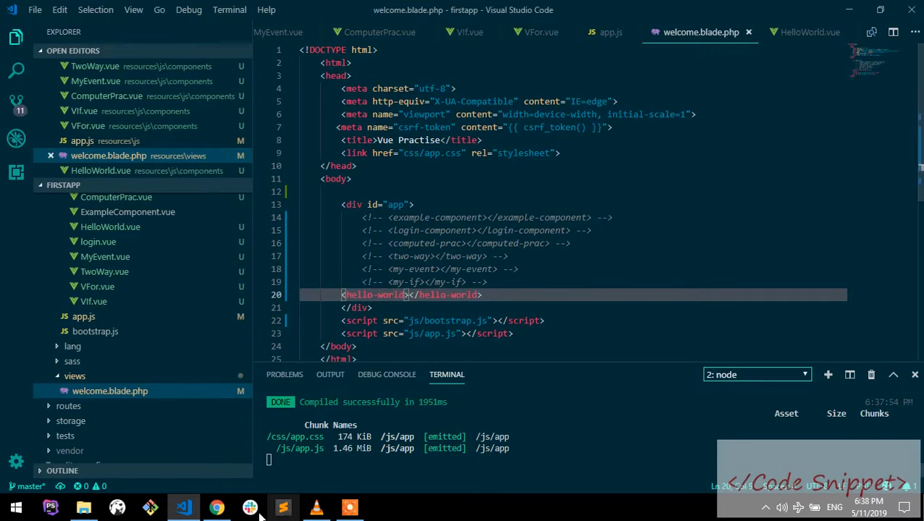
click(217, 507)
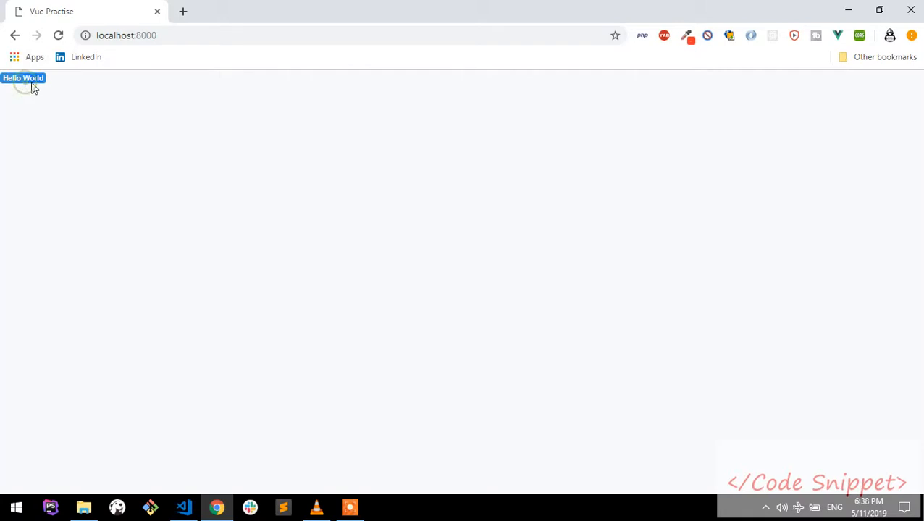
click(182, 507)
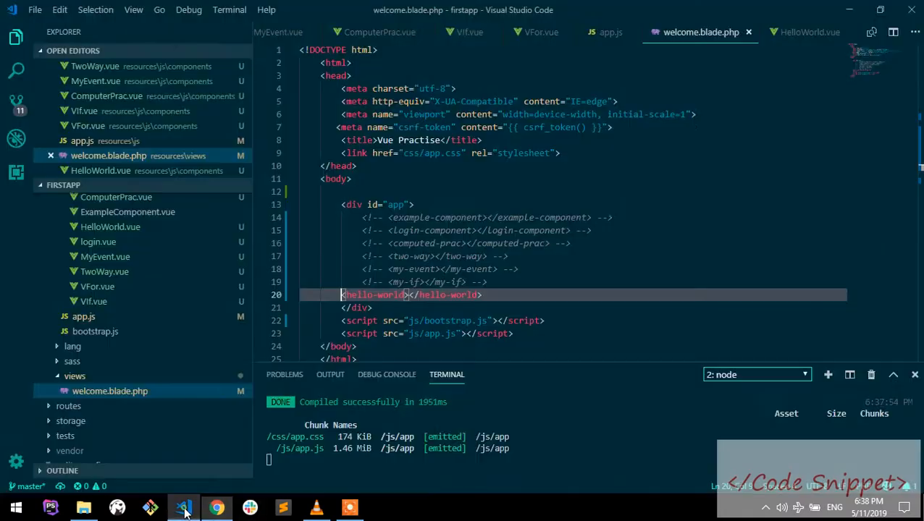
click(110, 261)
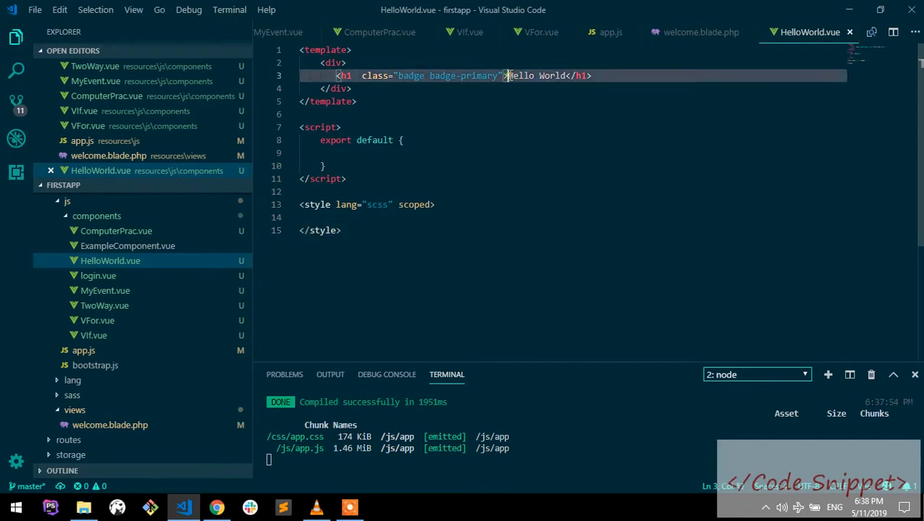
Step: Replace the h1 text 'Hello World' with 'This is comming from vue component'
drag(508, 76, 571, 75)
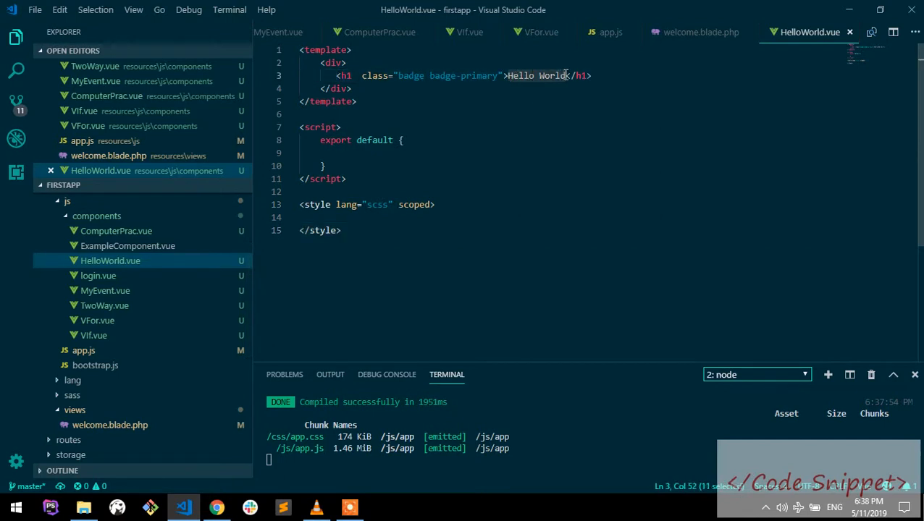
text(Th)
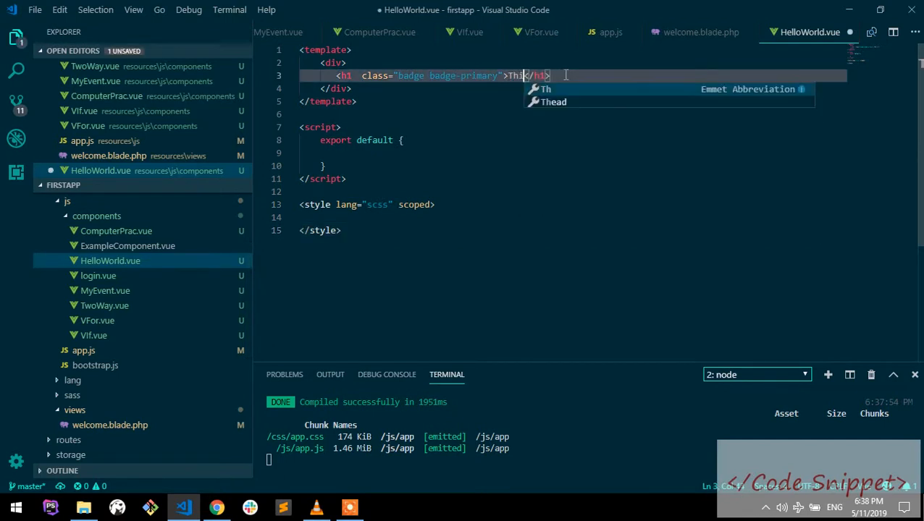
text(is comming from vue)
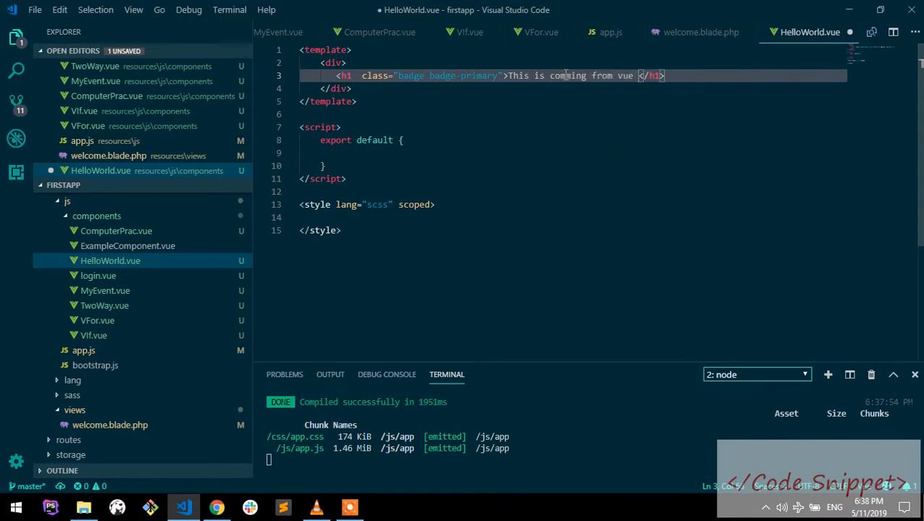
text(component)
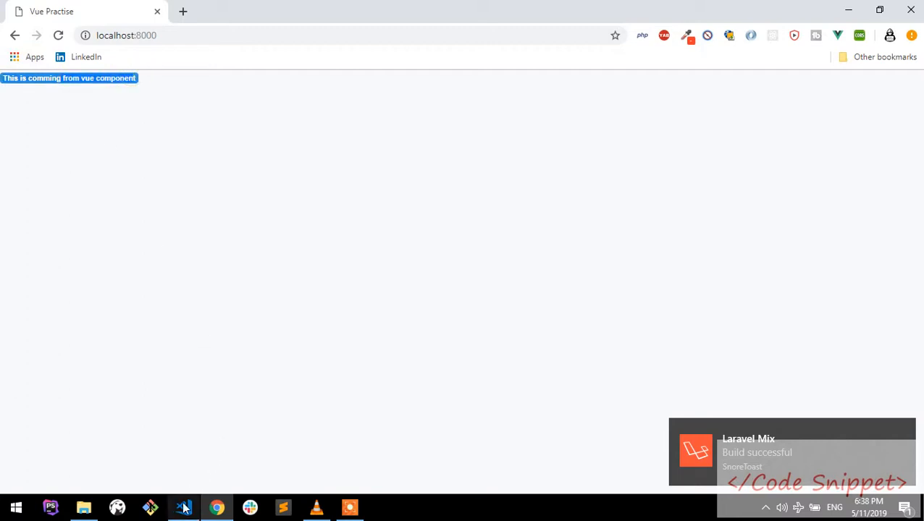
Step: Reload localhost:8000 in Chrome to see the badge 'This is coming from vue component'
click(182, 506)
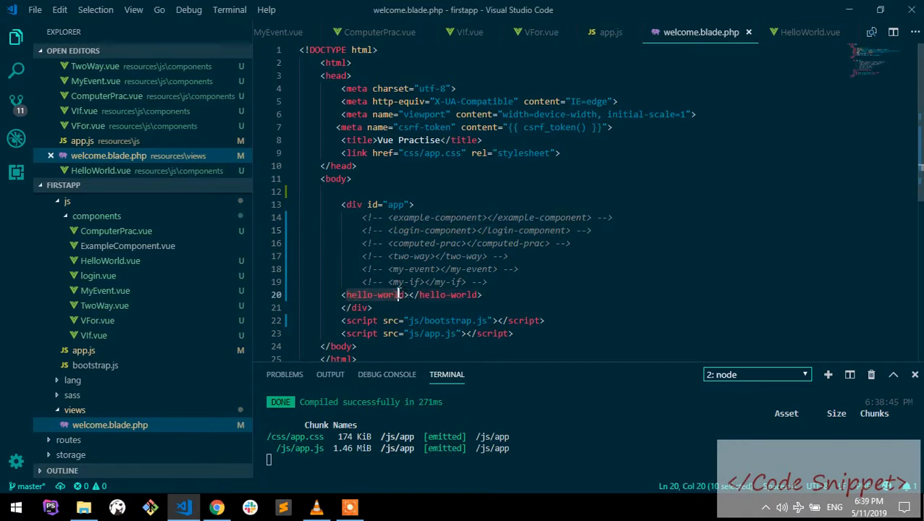
Step: Point out the <hello-world> tag in welcome.blade.php and select its matching registration name in app.js
click(396, 295)
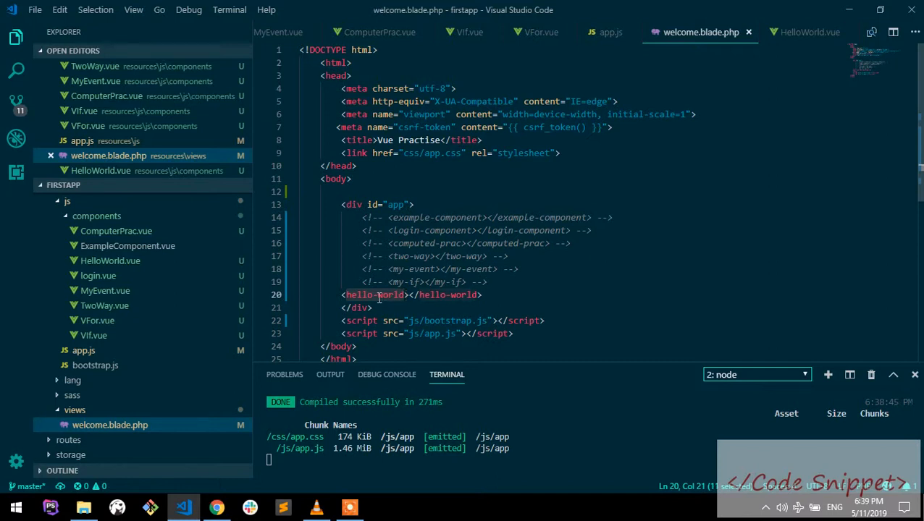
click(84, 350)
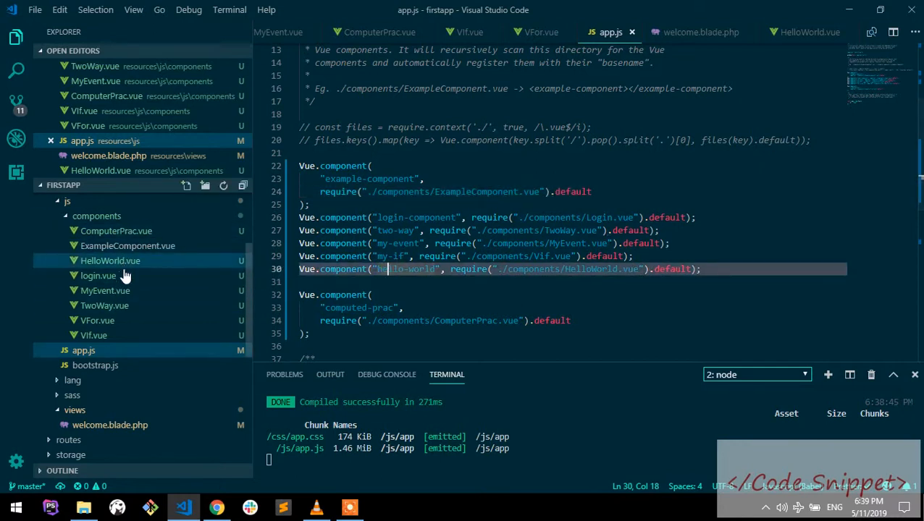
double_click(409, 267)
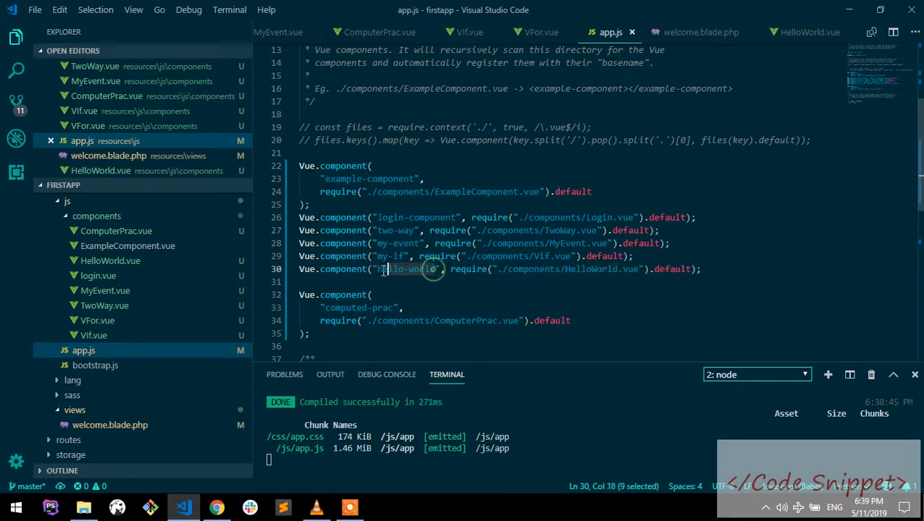